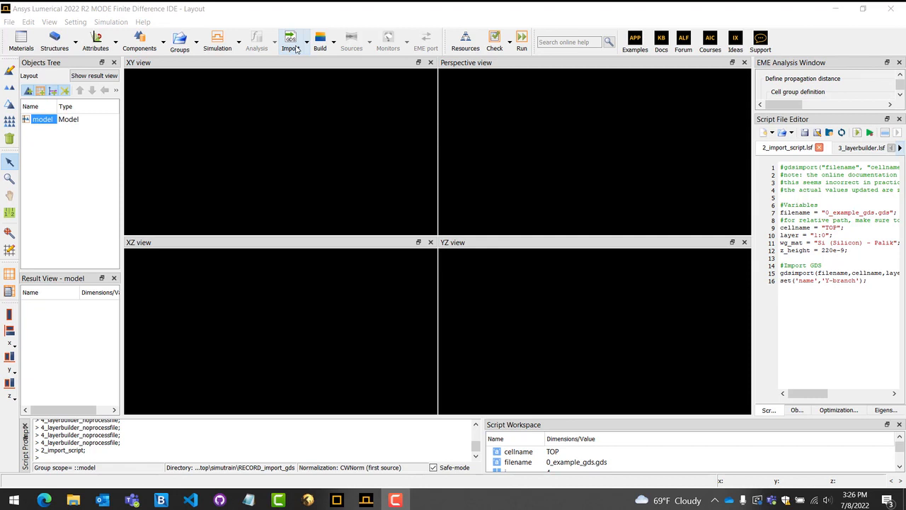
mouse_move(289, 41)
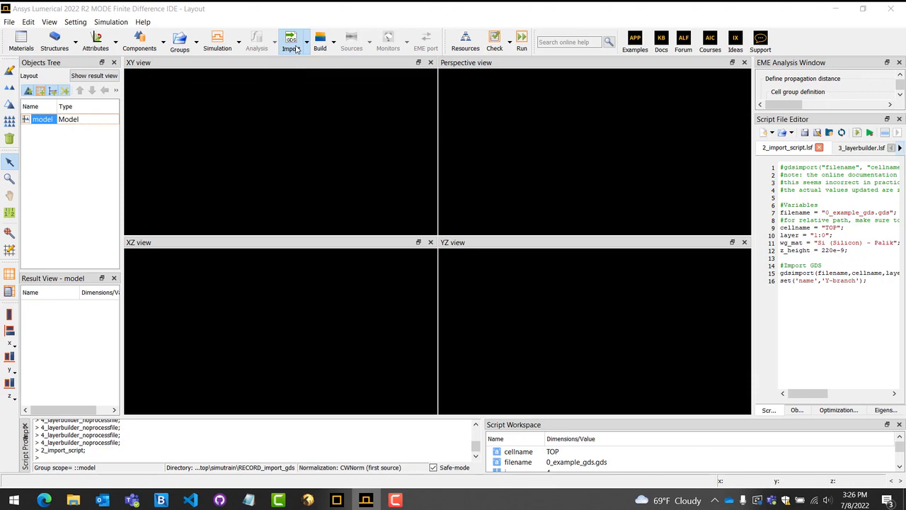
- Start a GDS import to bring up the file chooser showing 0_example_gds.GDS
left_click(290, 39)
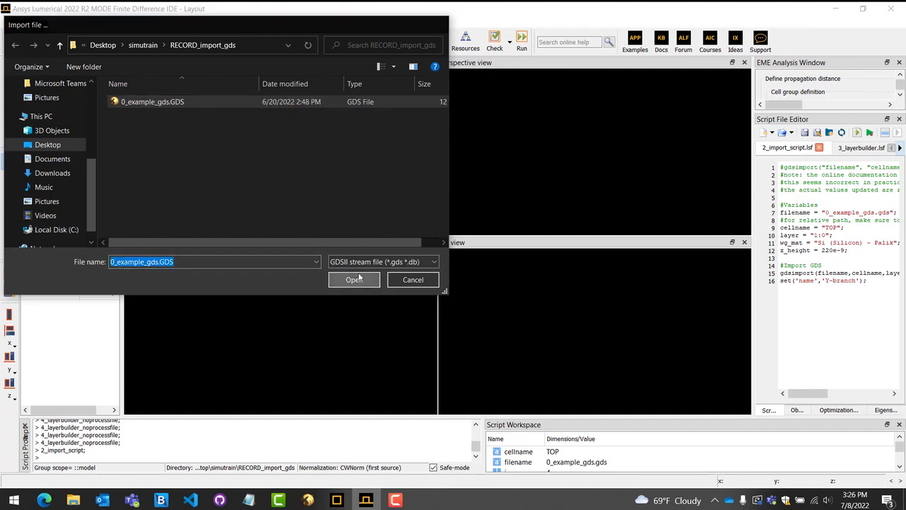
- Import layer 1:0 of cell TOP from 0_example_gds.GDS as Si (Silicon) - Palik
left_click(354, 279)
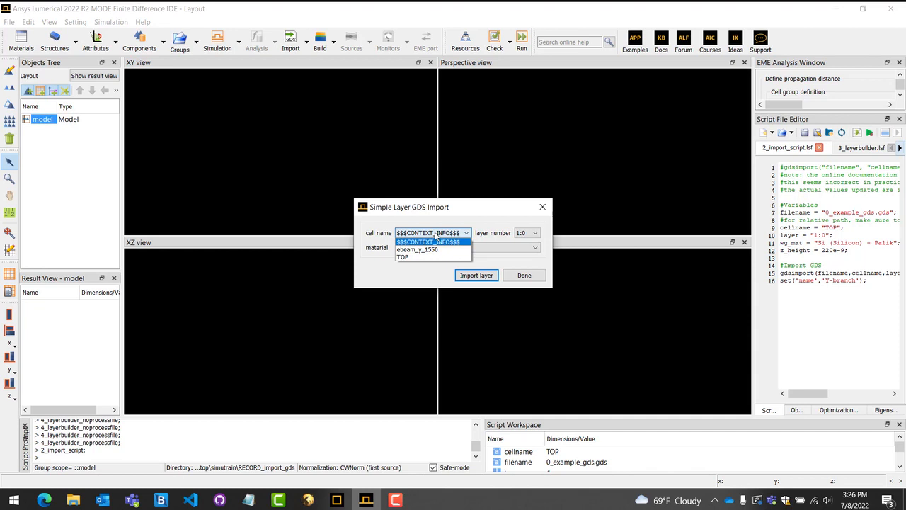
left_click(402, 257)
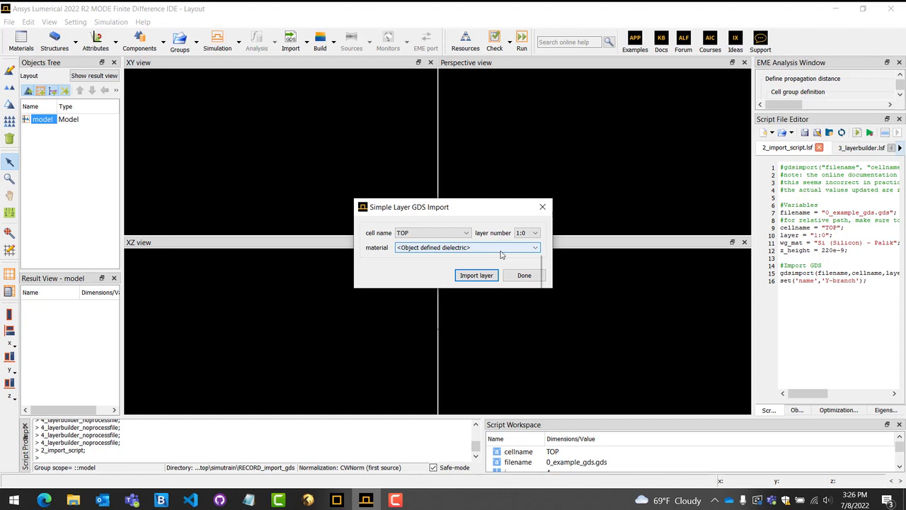
left_click(534, 247)
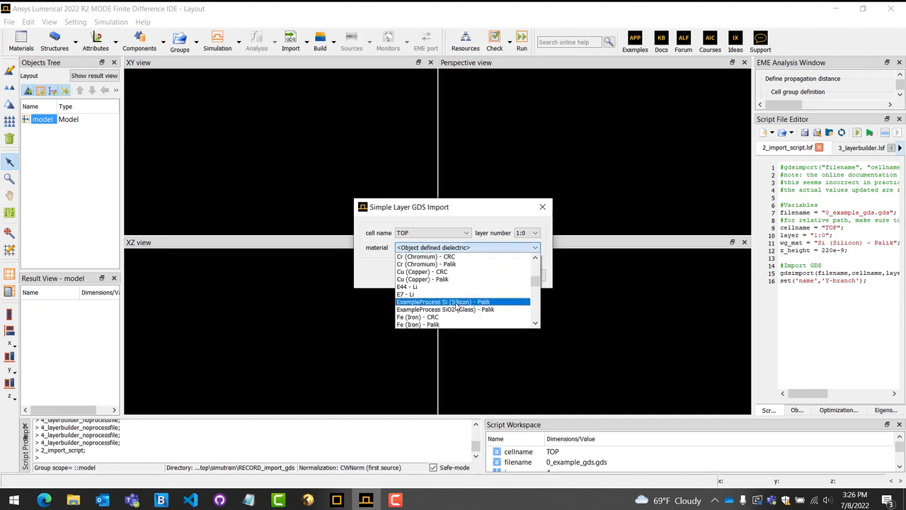
scroll("down", 3)
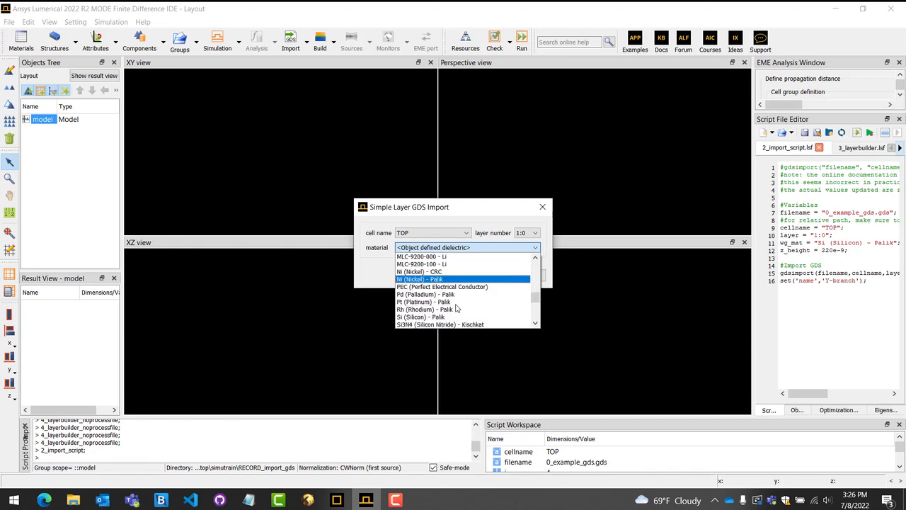
left_click(420, 317)
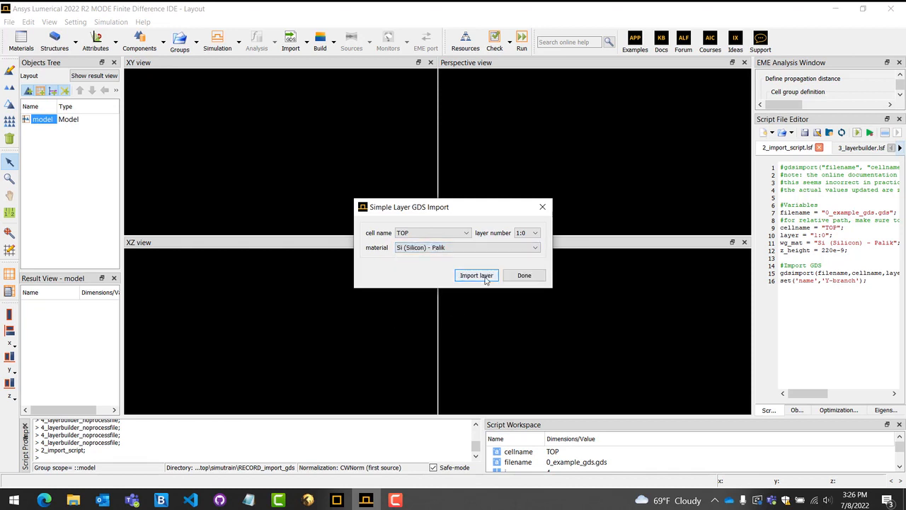
left_click(476, 275)
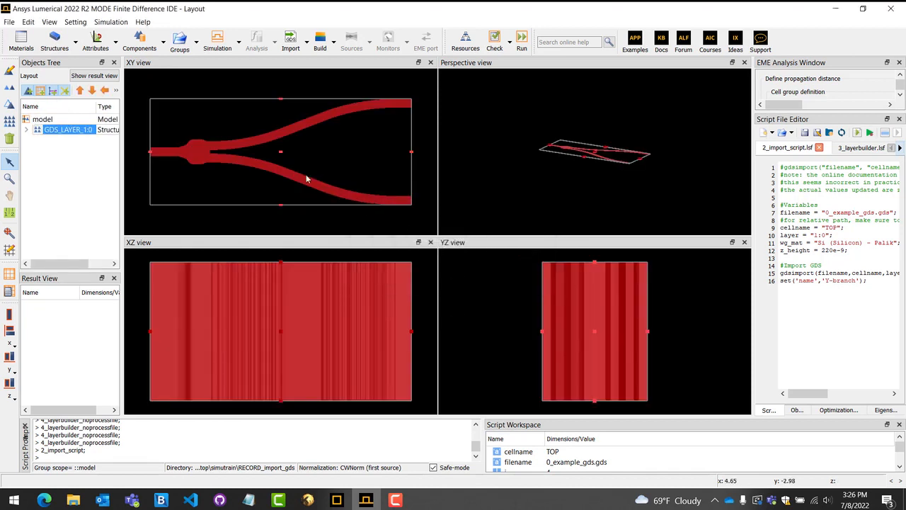
- Change the GDS_LAYER_1:0 group's z span from 0.050688 to 0.22 µm
right_click(68, 129)
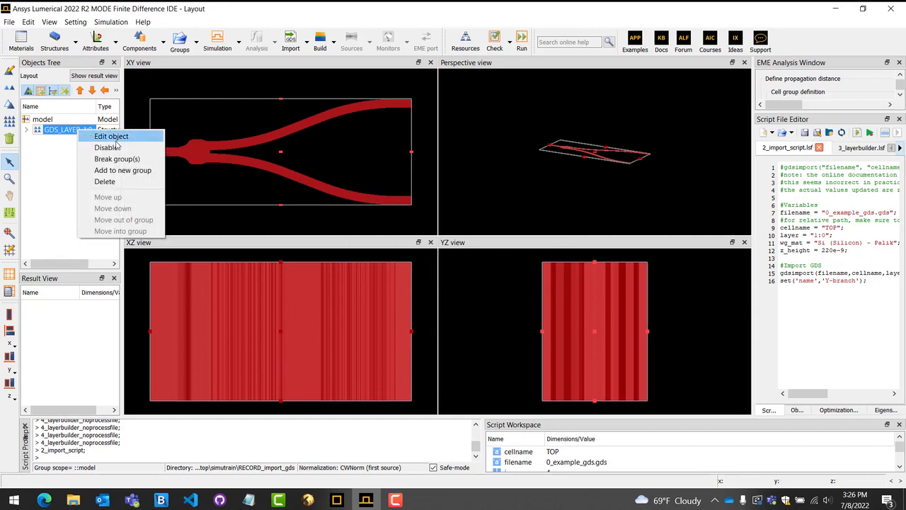
left_click(111, 136)
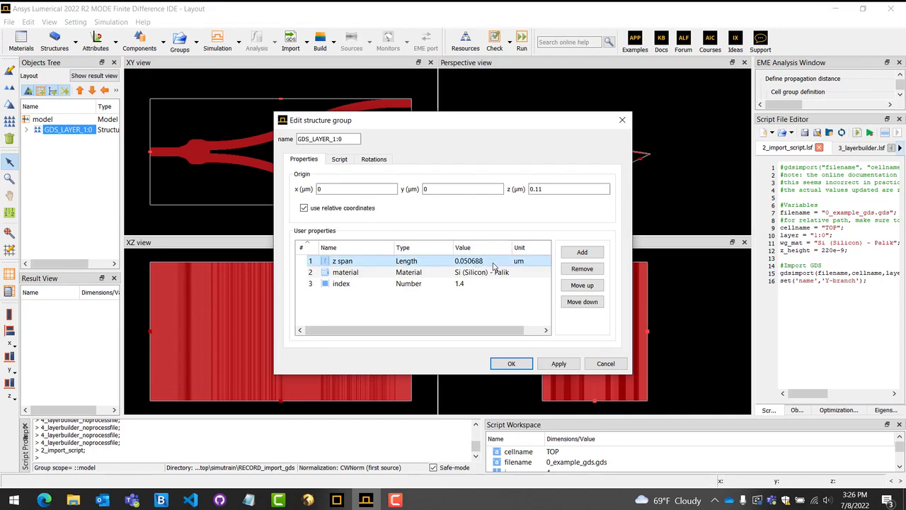
double_click(469, 261)
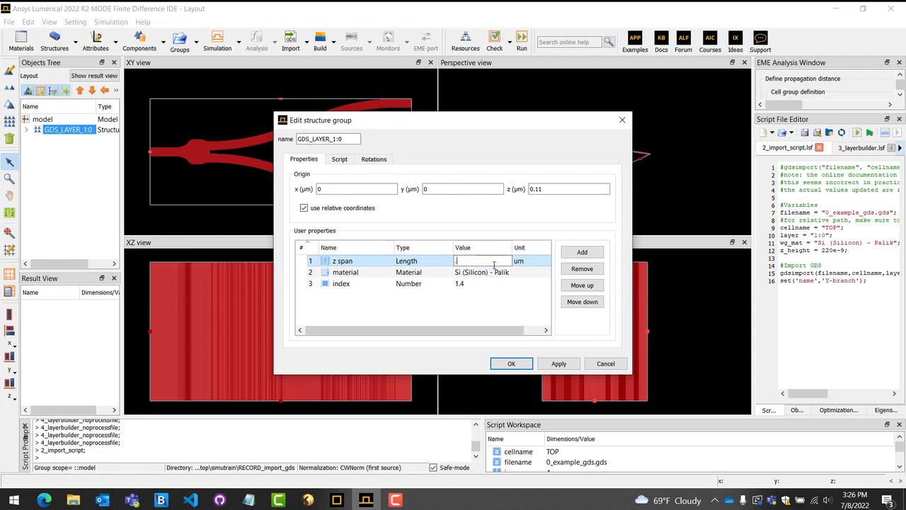
type("0.22")
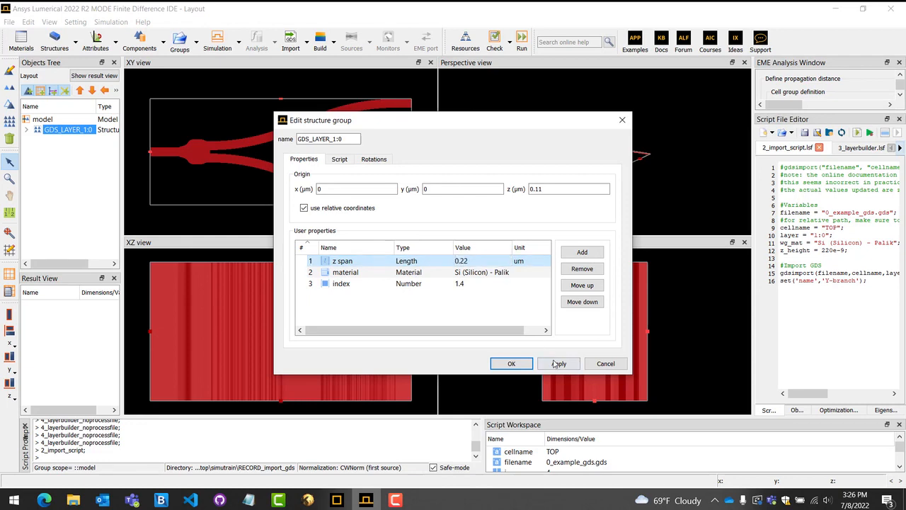
left_click(512, 363)
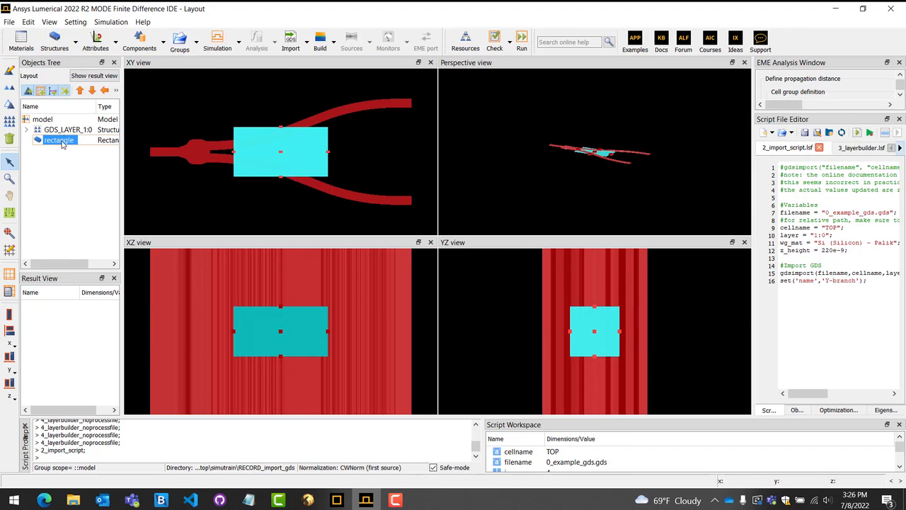
- Make the rectangle SiO2 (Glass) - Palik with a 0.3 rendering opacity
double_click(59, 140)
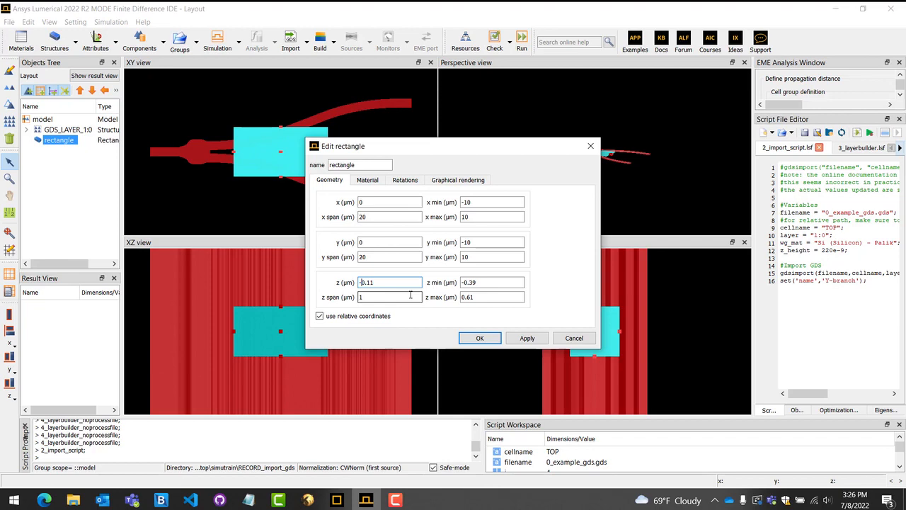
left_click(367, 179)
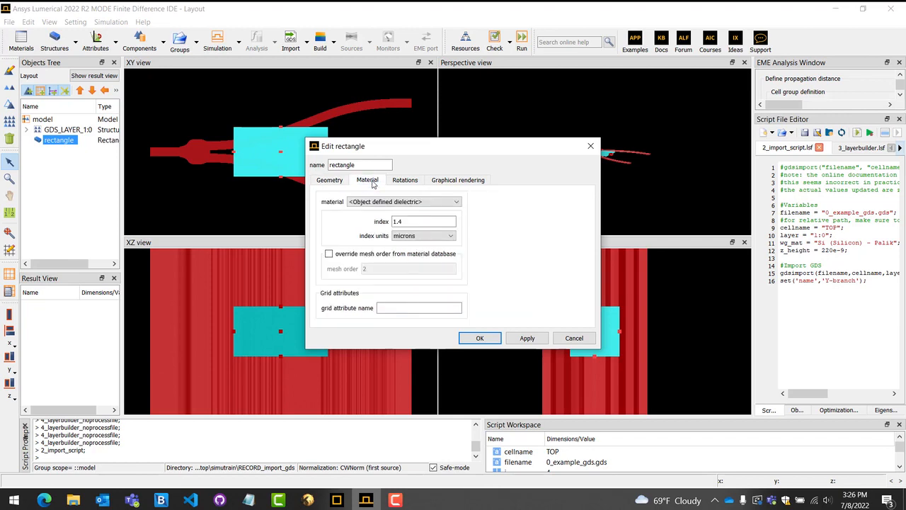
left_click(456, 201)
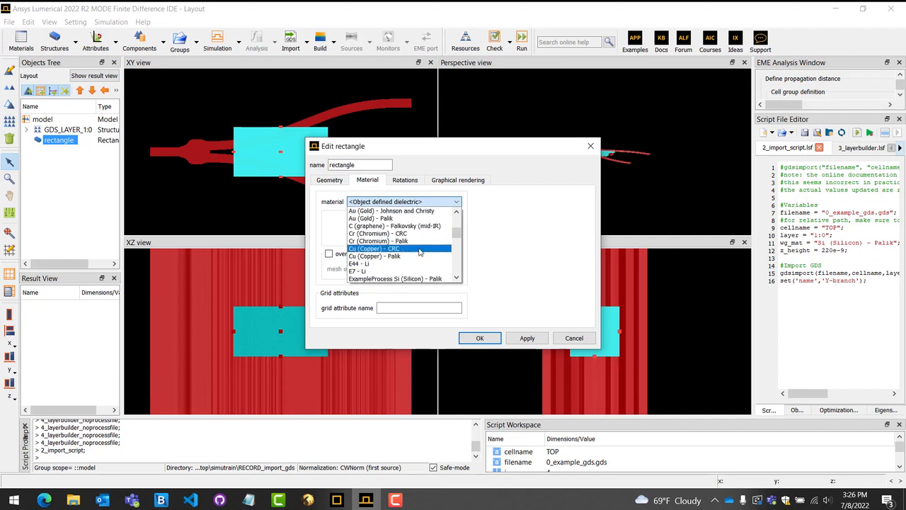
scroll("down", 3)
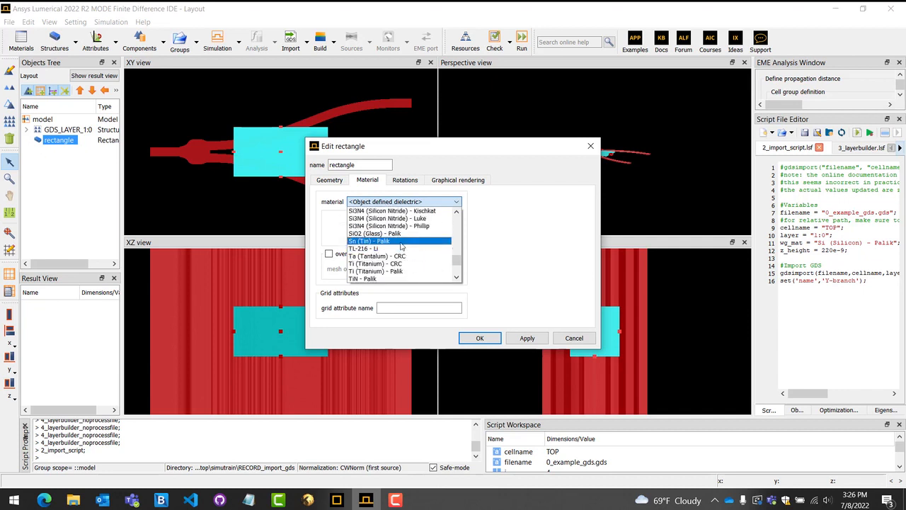
left_click(374, 233)
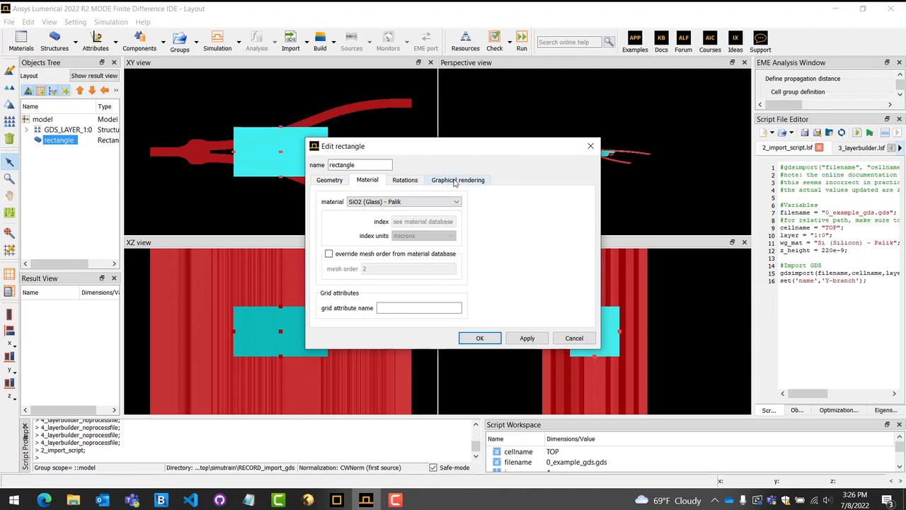
left_click(458, 180)
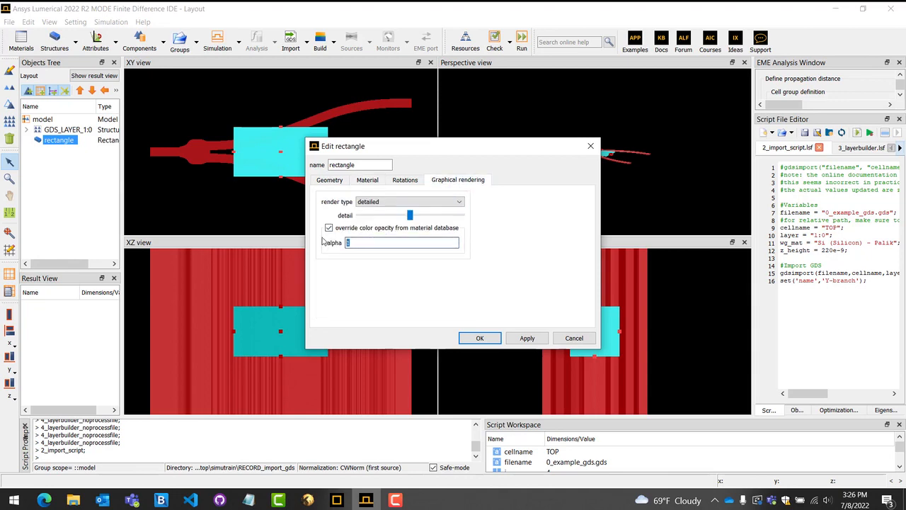
type("0.3")
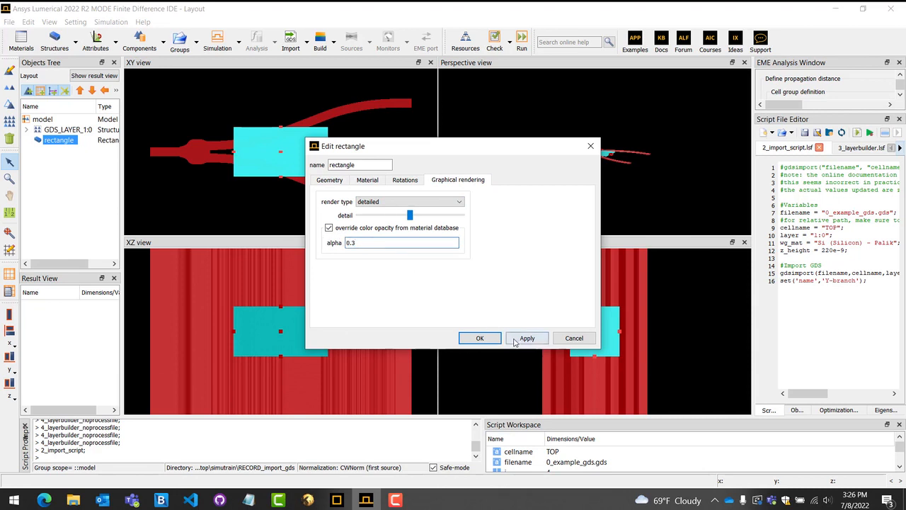
left_click(479, 337)
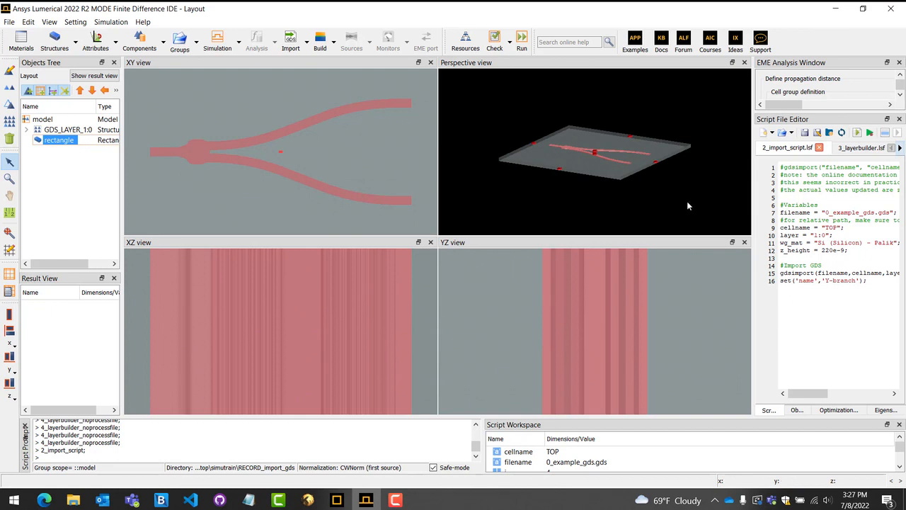
- Select the imported Y-branch structure in the Objects Tree
left_click(63, 129)
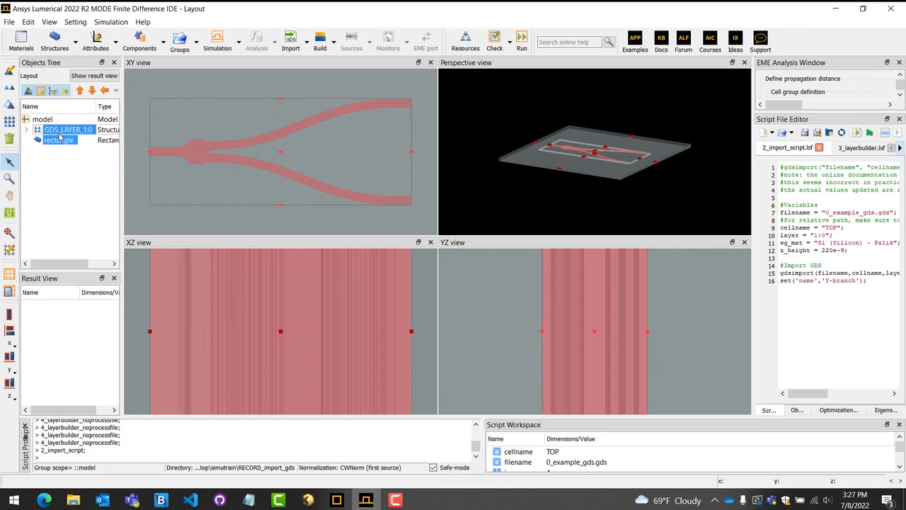
mouse_move(119, 170)
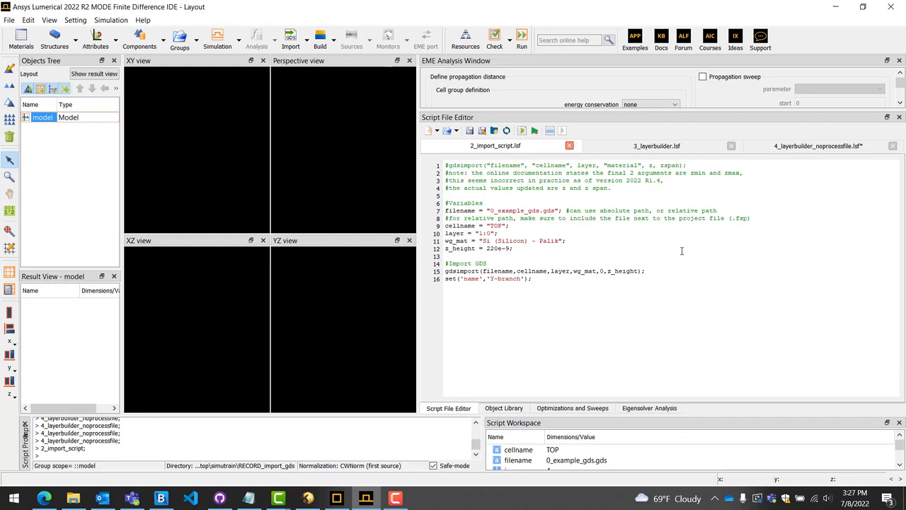
- Run 2_import_script.lsf to rebuild the Y-branch group, then deselect it
left_click(521, 130)
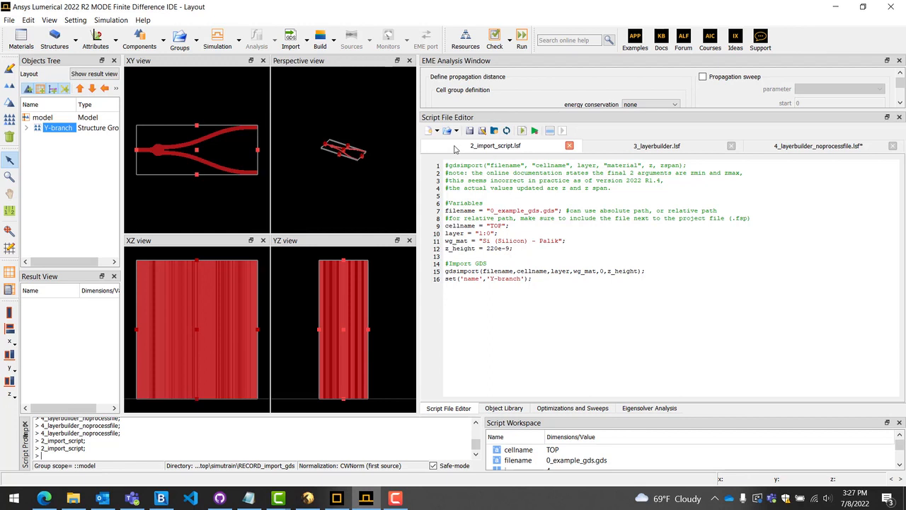
mouse_move(418, 162)
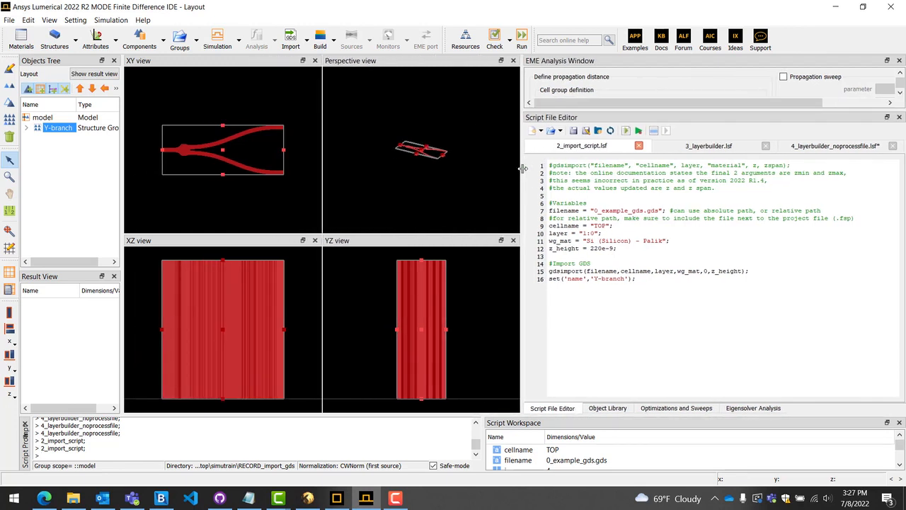
left_click(59, 128)
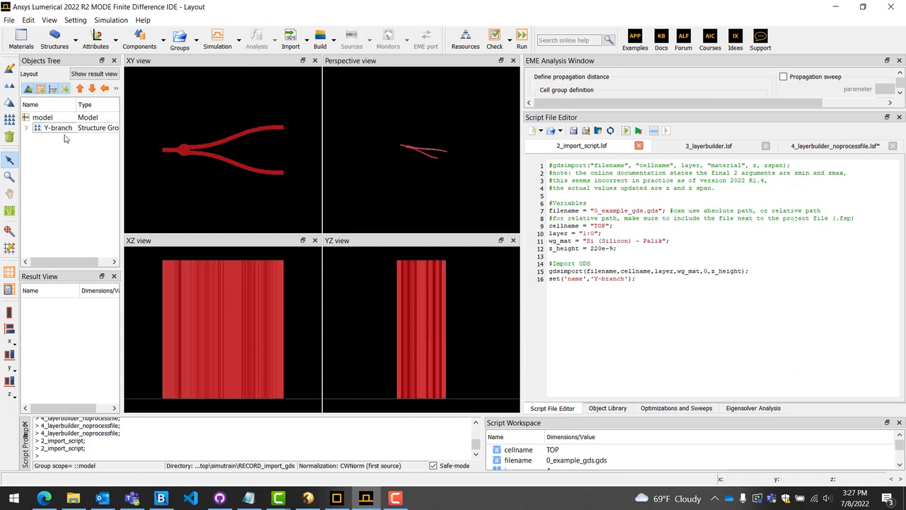
- Clear the Y-branch, add a layer group, and open its layer builder settings
left_click(42, 117)
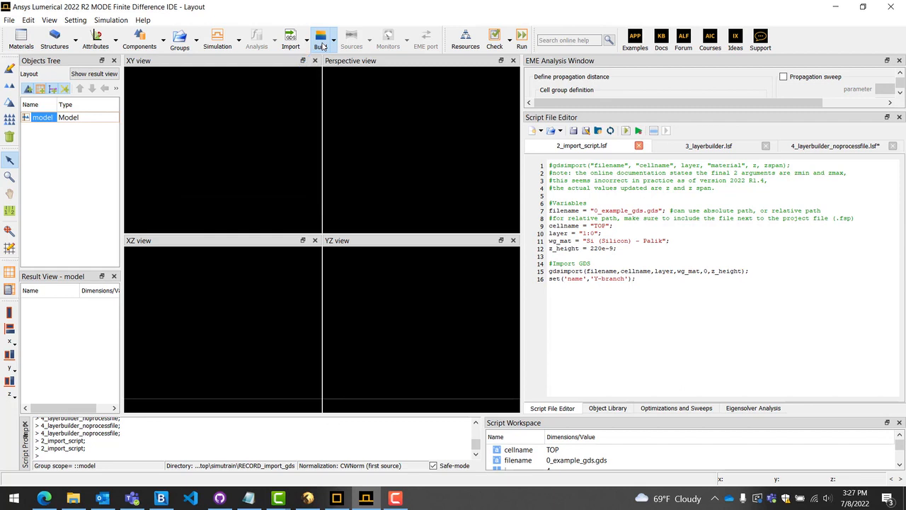
left_click(319, 35)
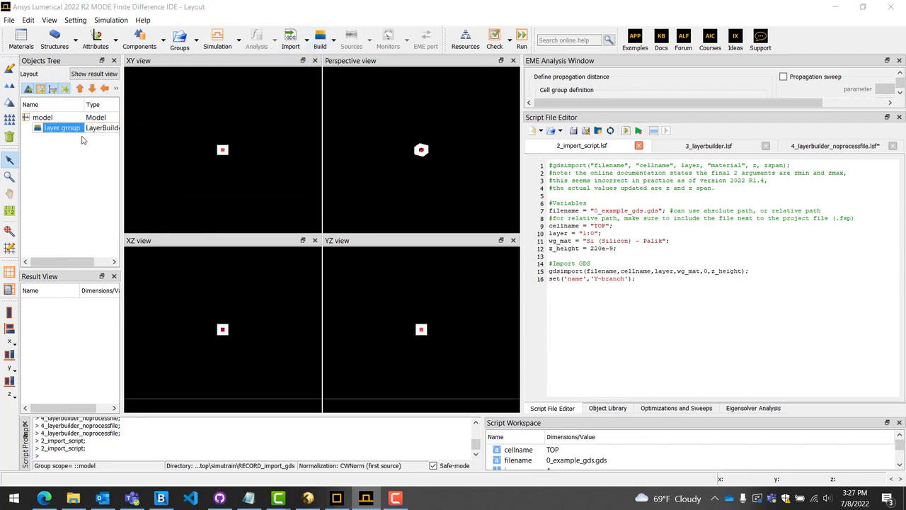
double_click(62, 127)
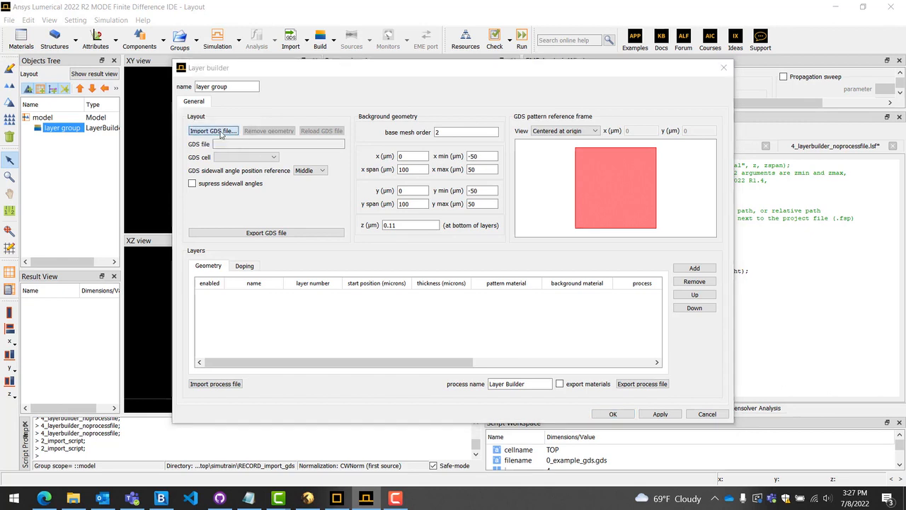
- Load 0_example_gds.GDS into the layer builder, giving cell TOP
left_click(213, 130)
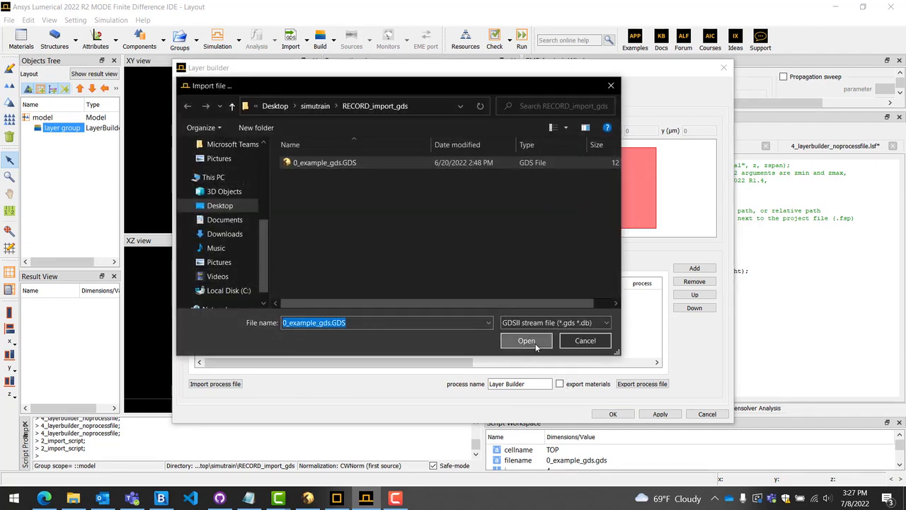
left_click(526, 340)
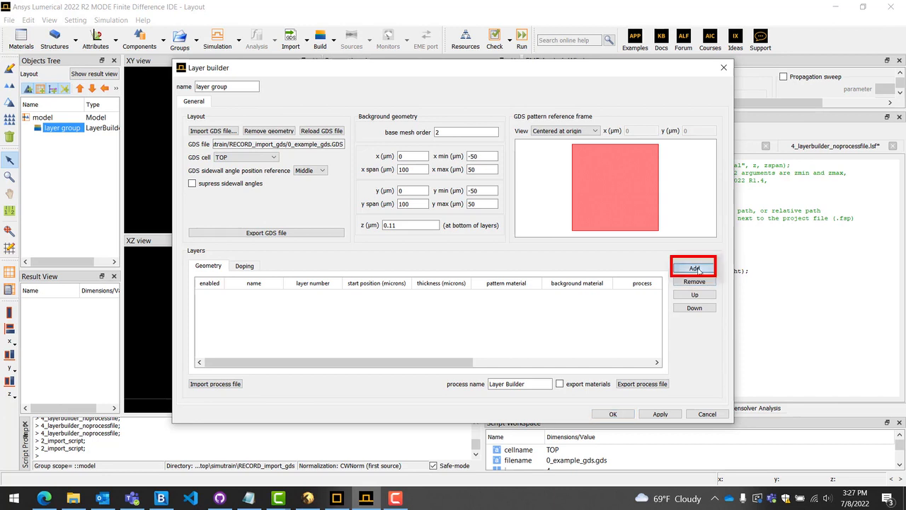
mouse_move(695, 268)
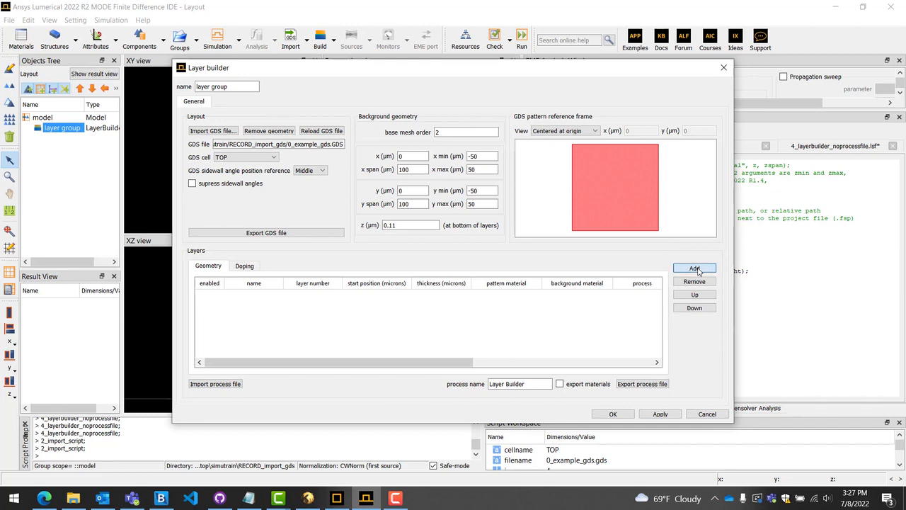
- Add layer si on GDS 1:0, Si (Silicon) - Palik pattern over SiO2 (Glass) - Palik
left_click(694, 267)
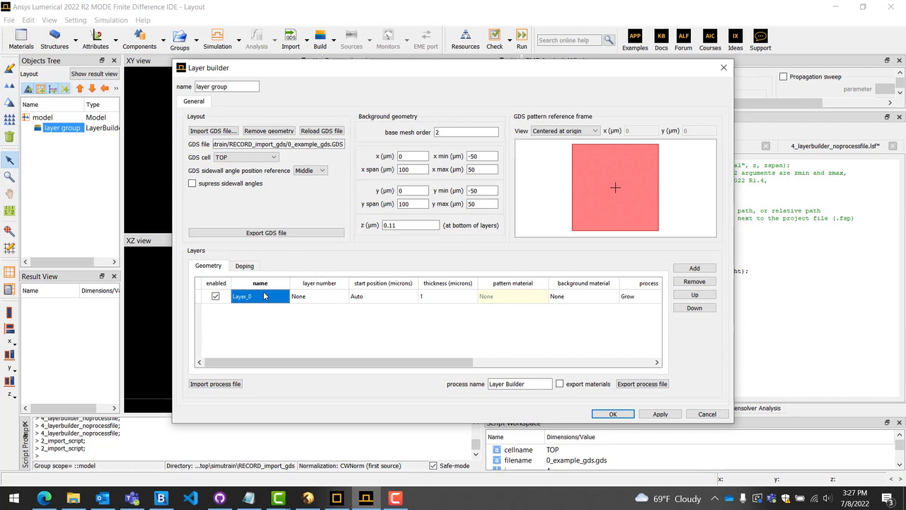
double_click(242, 296)
type("si")
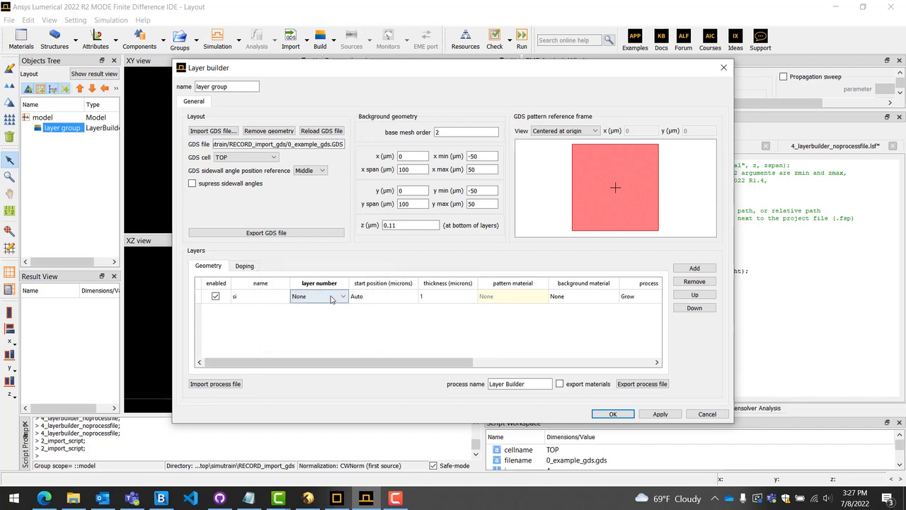
left_click(342, 296)
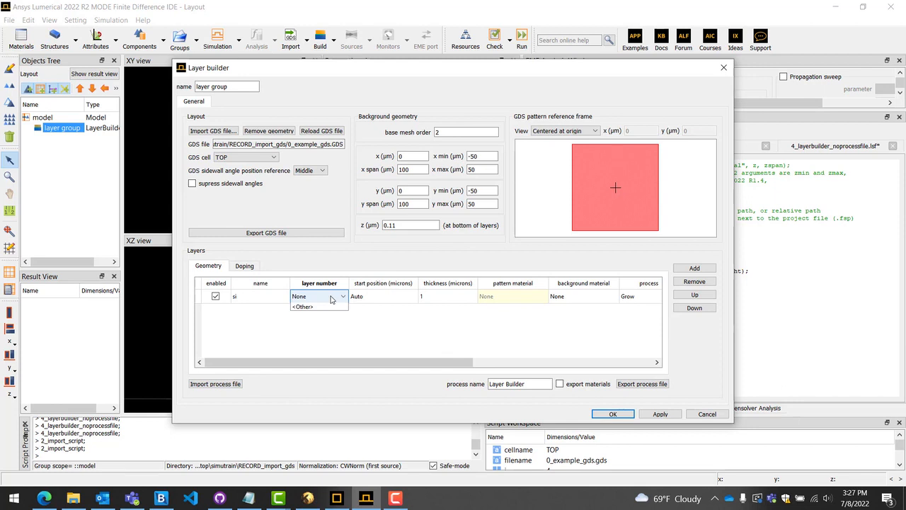
left_click(318, 296)
type("1:0")
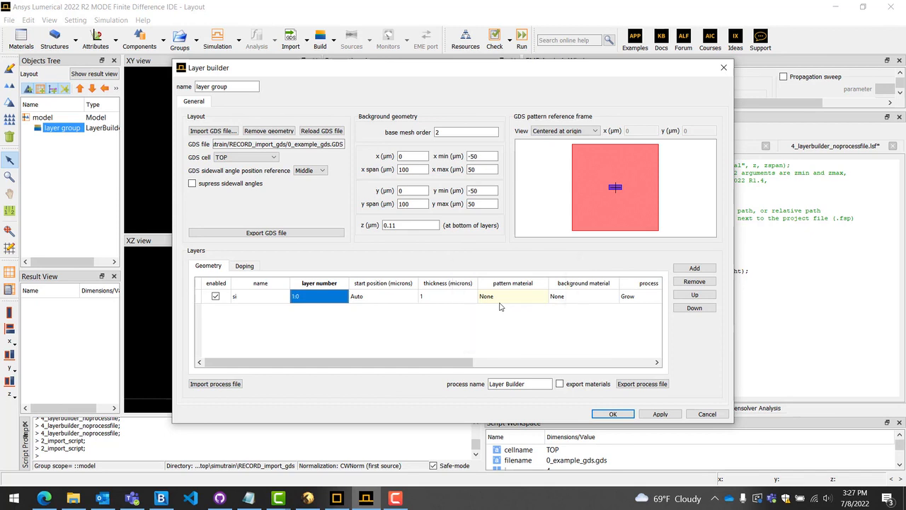
left_click(512, 296)
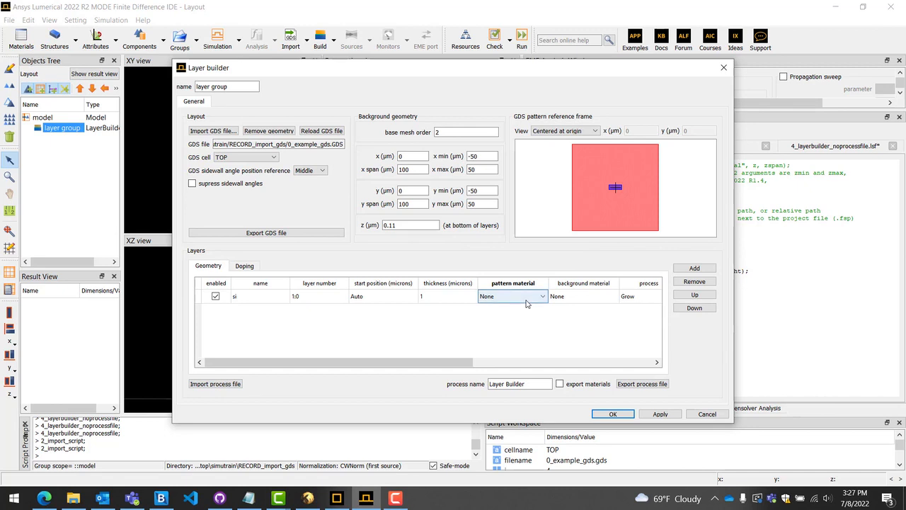
left_click(512, 296)
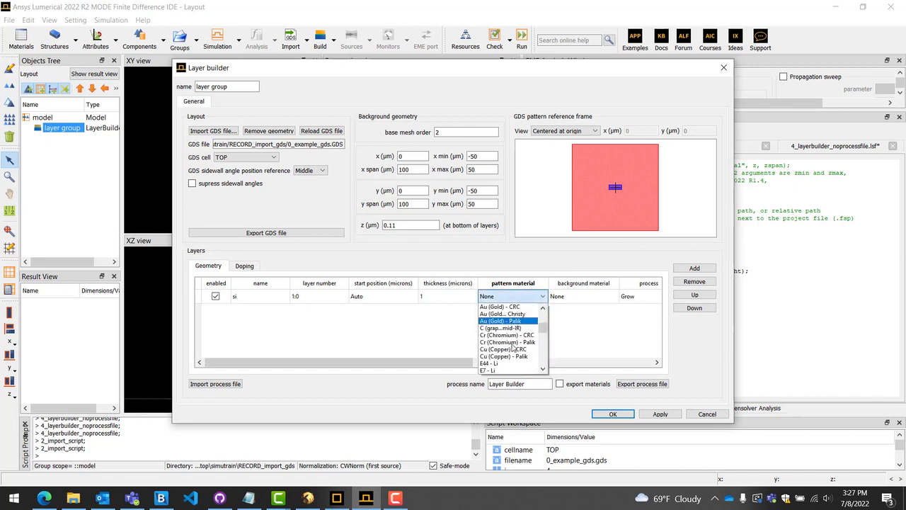
scroll("down", 3)
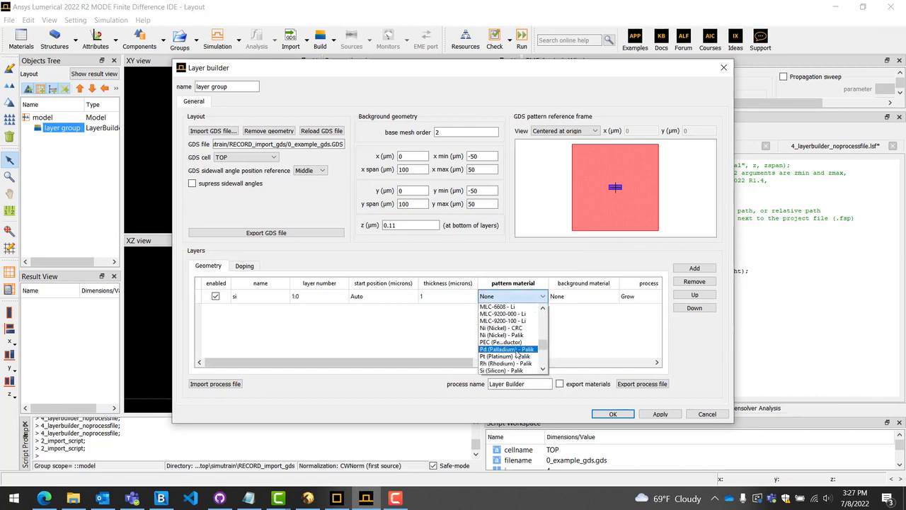
left_click(504, 370)
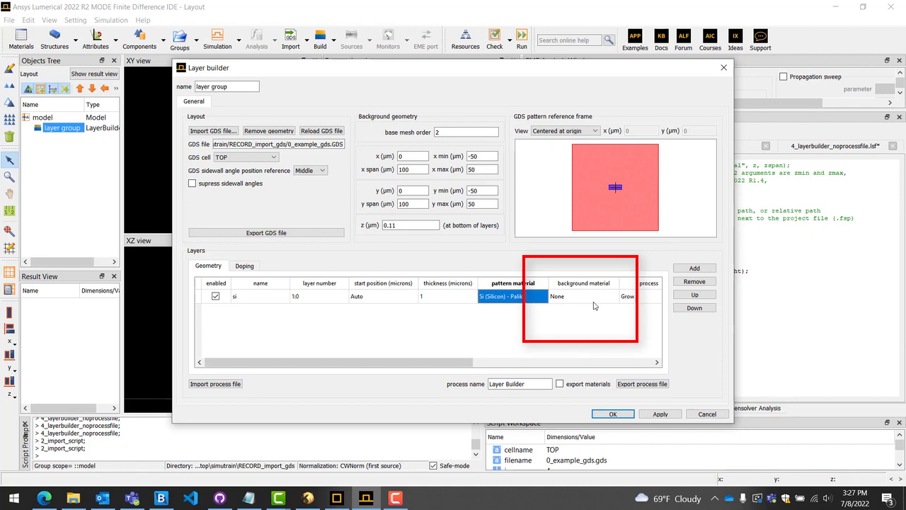
left_click(583, 296)
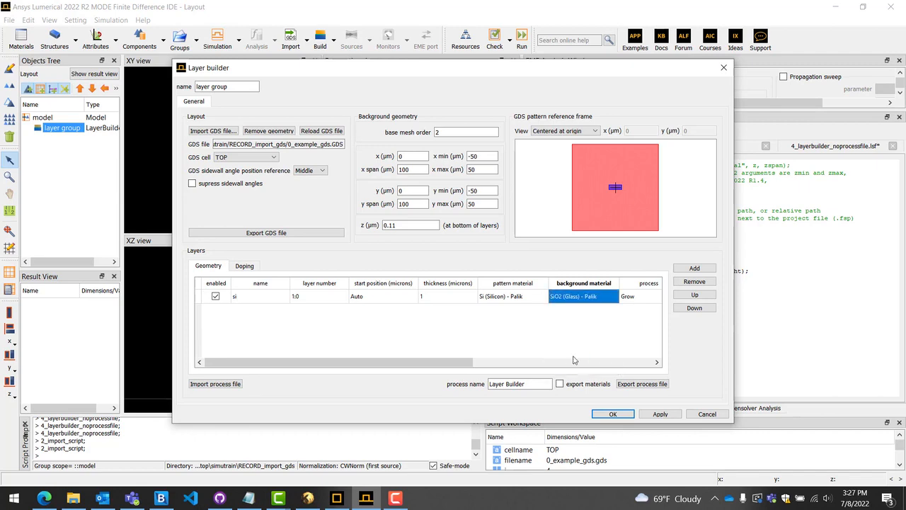
left_click(659, 414)
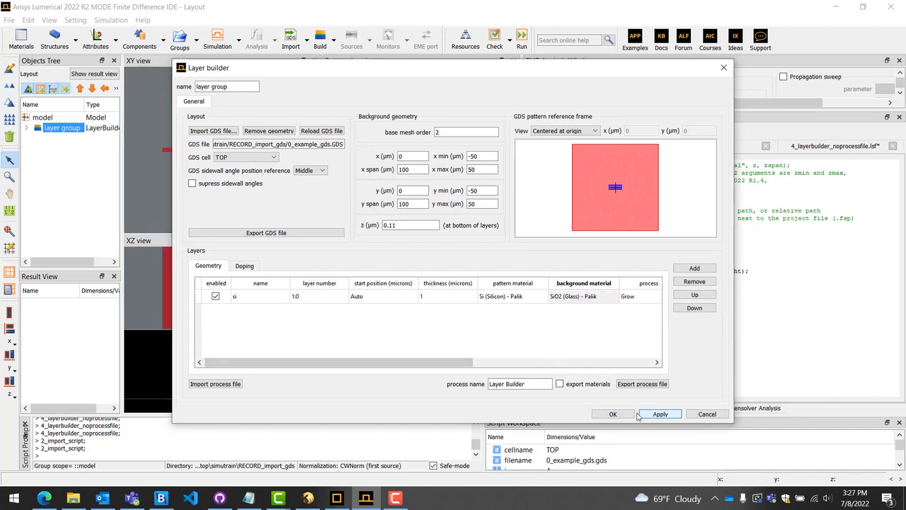
- Close the layer builder settings and rotate the perspective view of the Y-branch
left_click(612, 413)
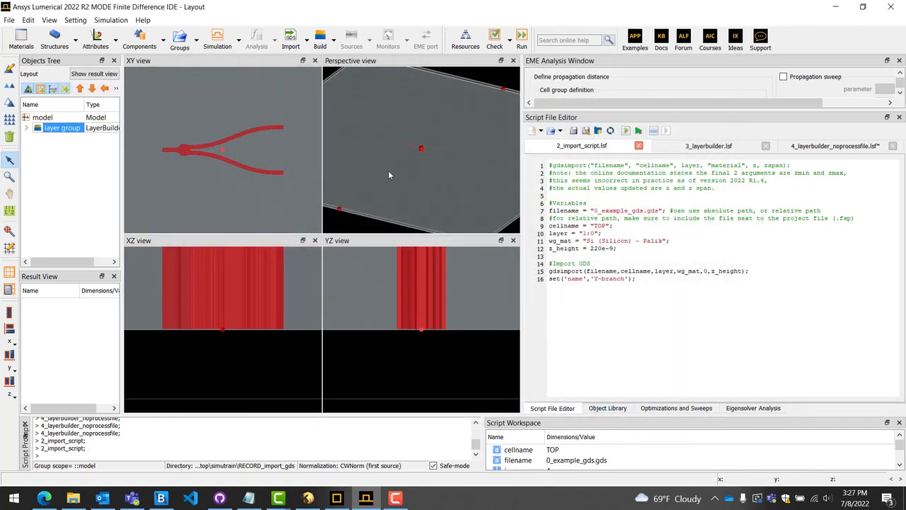
left_click_drag(421, 149, 430, 155)
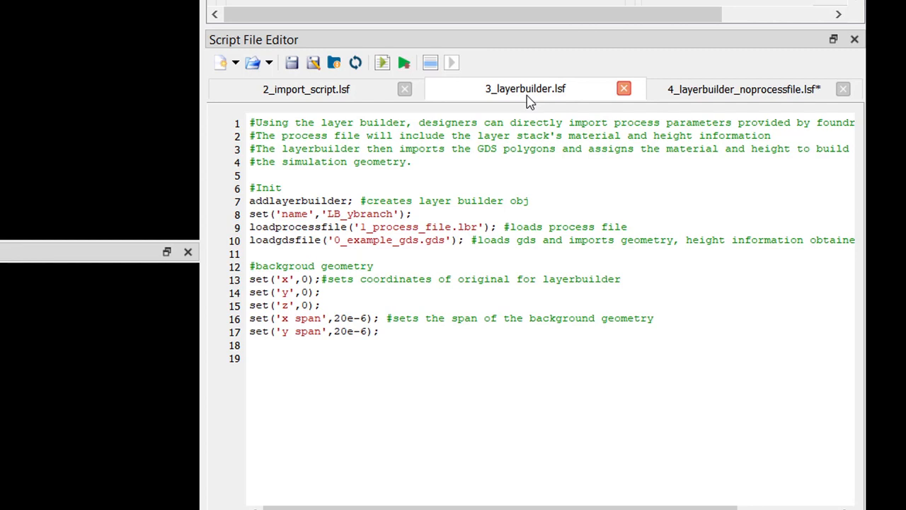
mouse_move(507, 190)
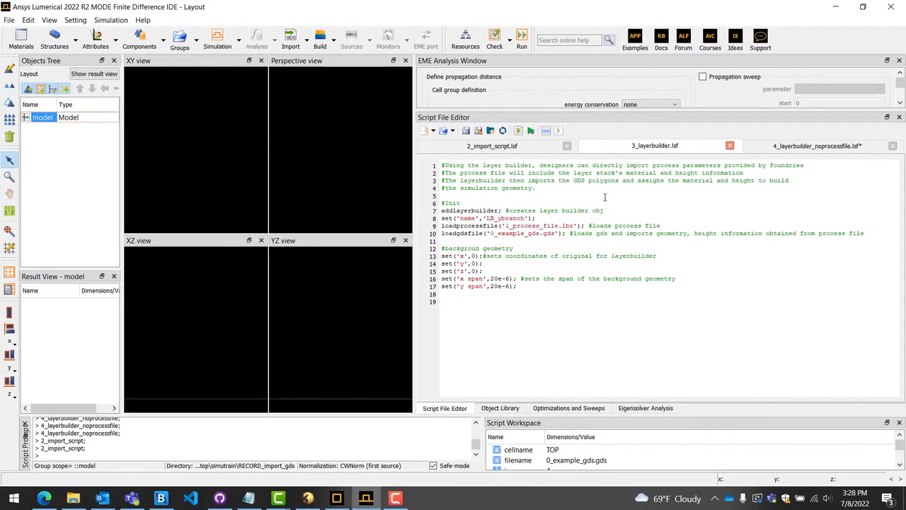
- Run 3_layerbuilder.lsf to build LB_ybranch with the Y-branch on a background slab
left_click(519, 130)
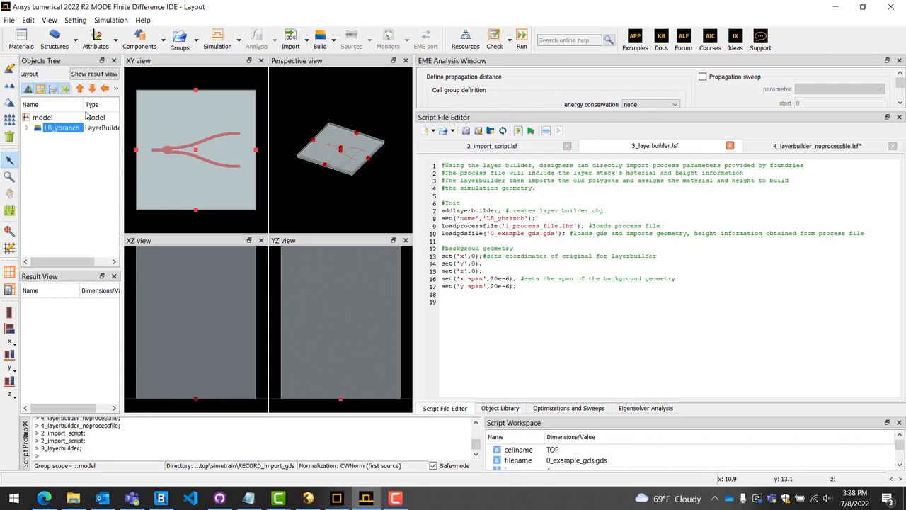
- Open LB_ybranch's settings and try Export process file, cancelling the save dialog
double_click(62, 127)
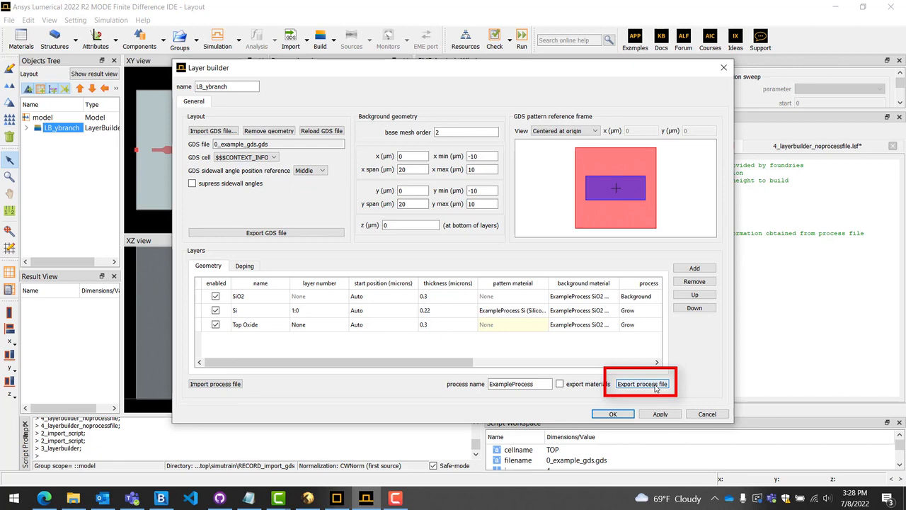
left_click(641, 383)
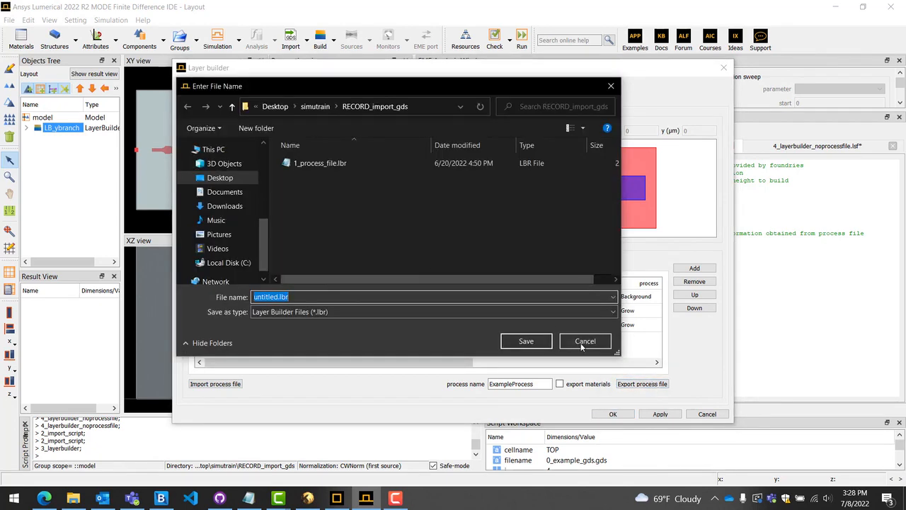
left_click(585, 340)
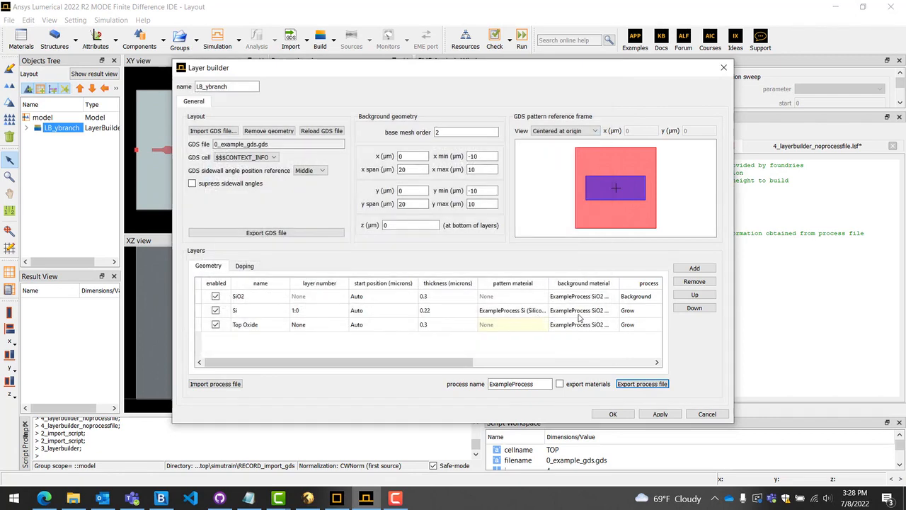
mouse_move(662, 374)
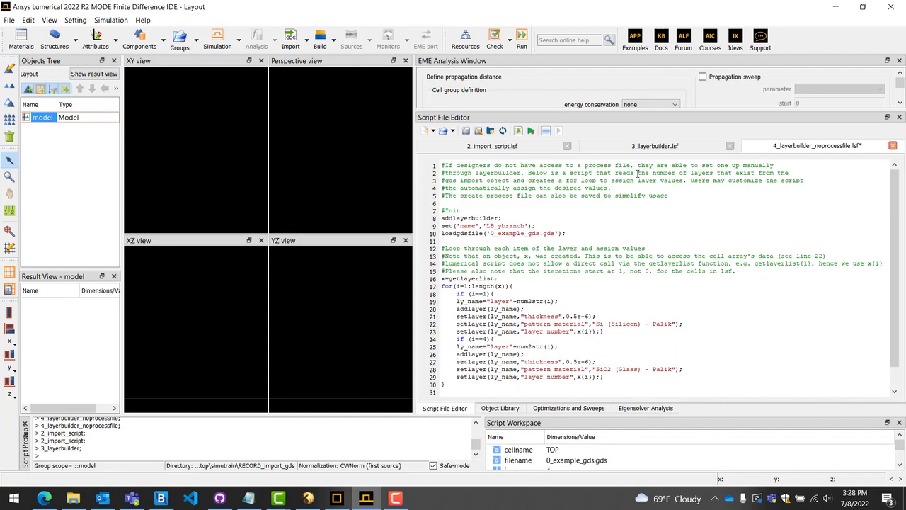
mouse_move(627, 263)
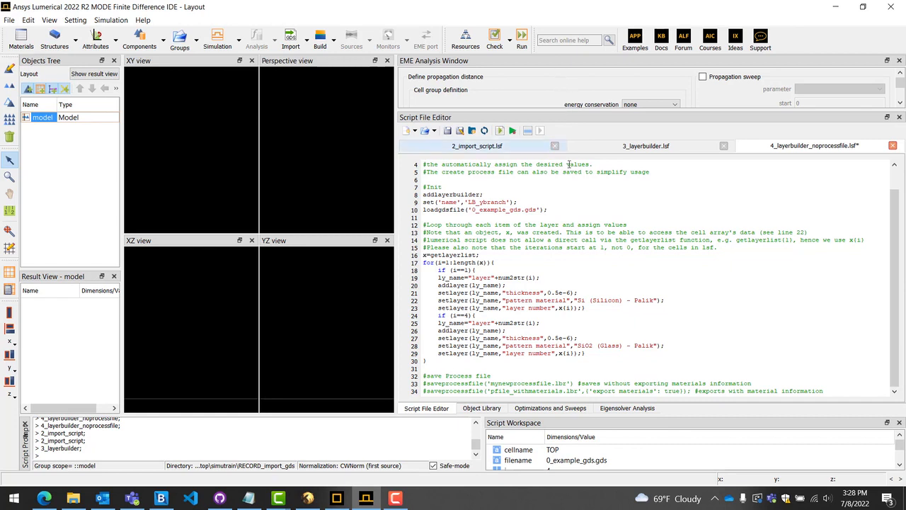
- Run 4_layerbuilder_noprocessfile.lsf and highlight its commented-out saveprocessfile lines
left_click(499, 130)
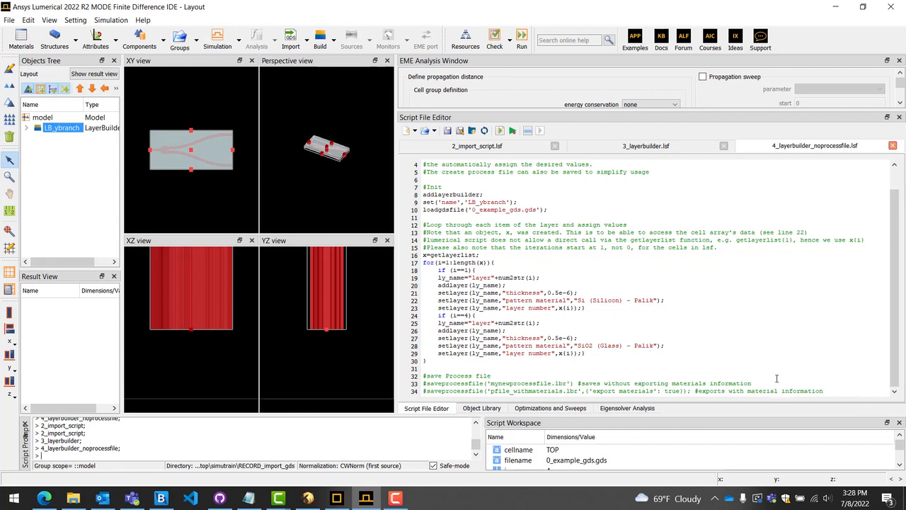
left_click_drag(426, 361, 823, 391)
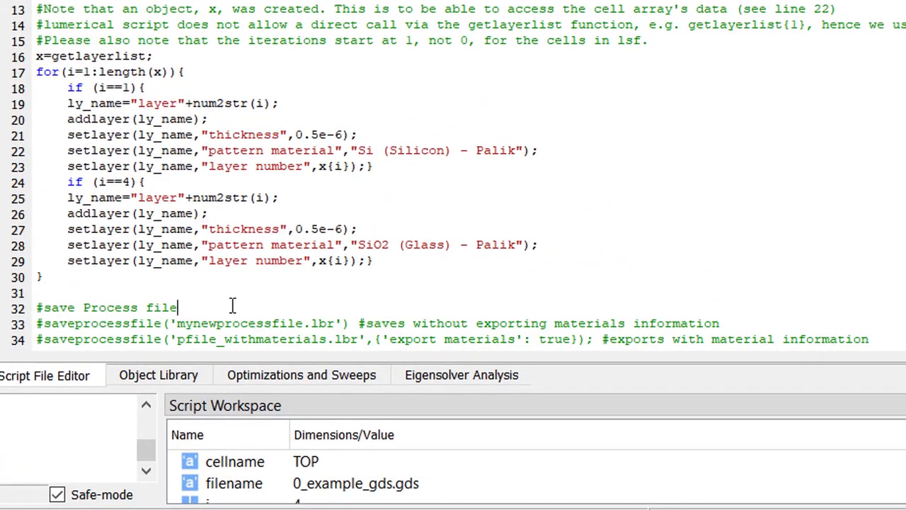
mouse_move(333, 197)
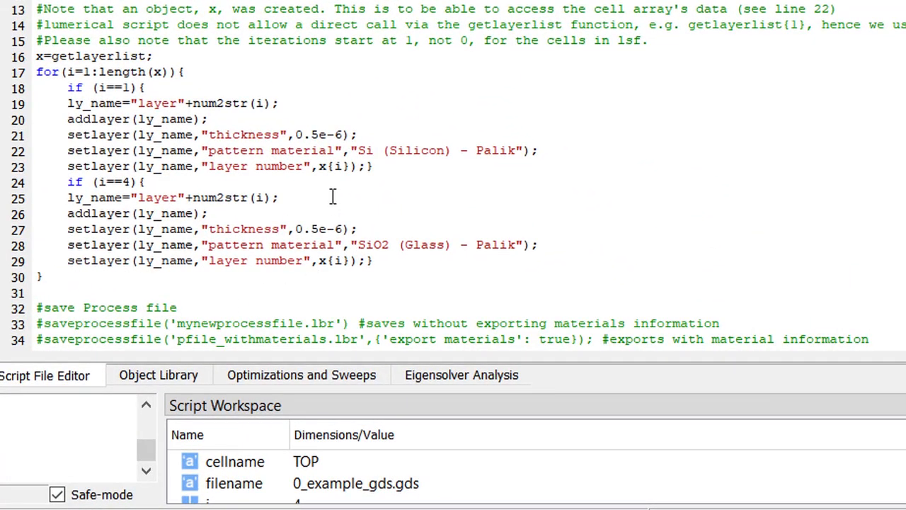